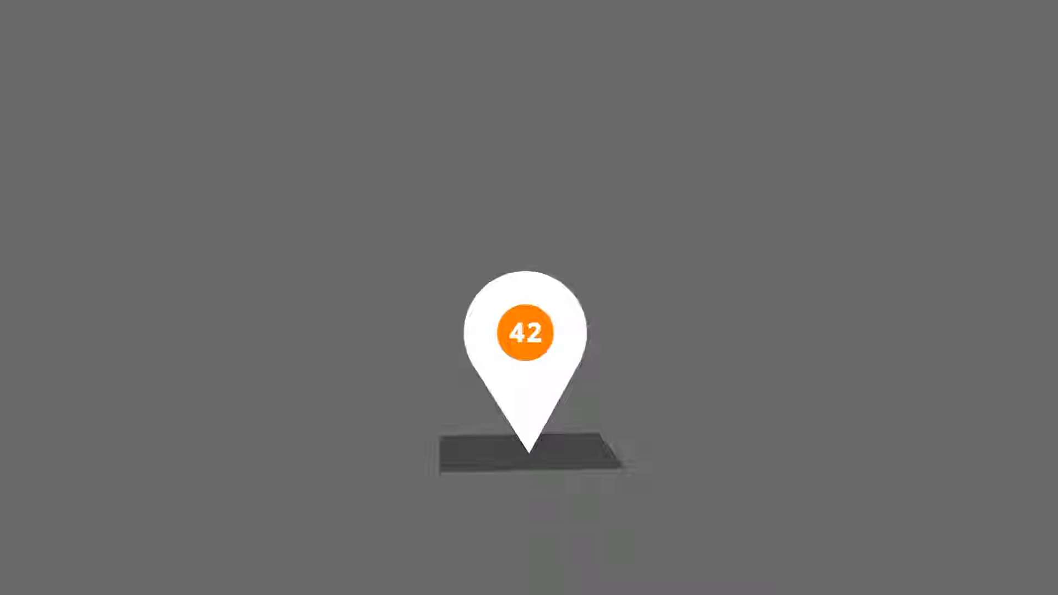
pyautogui.click(525, 335)
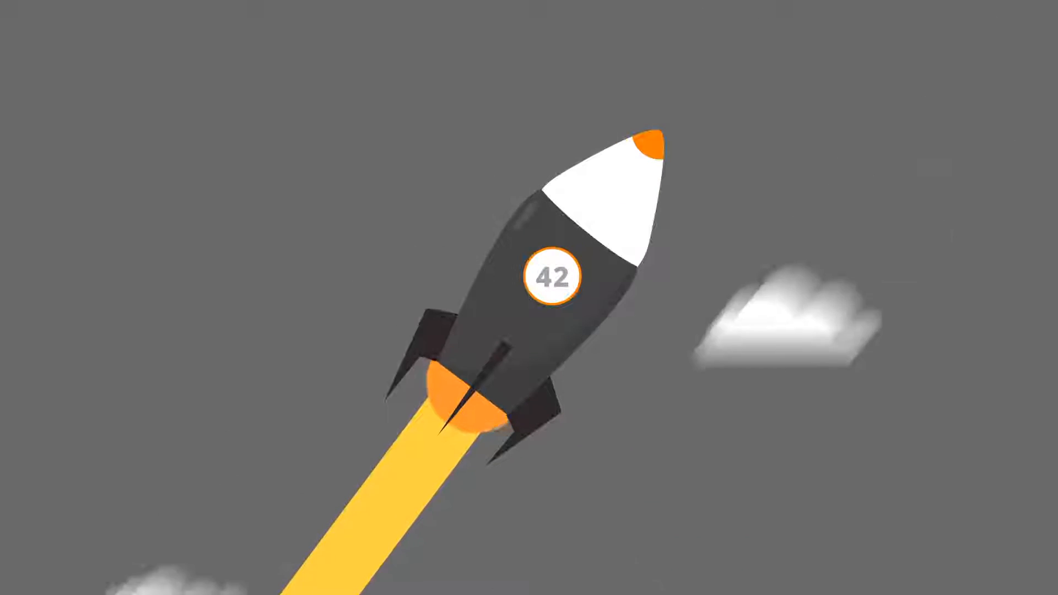